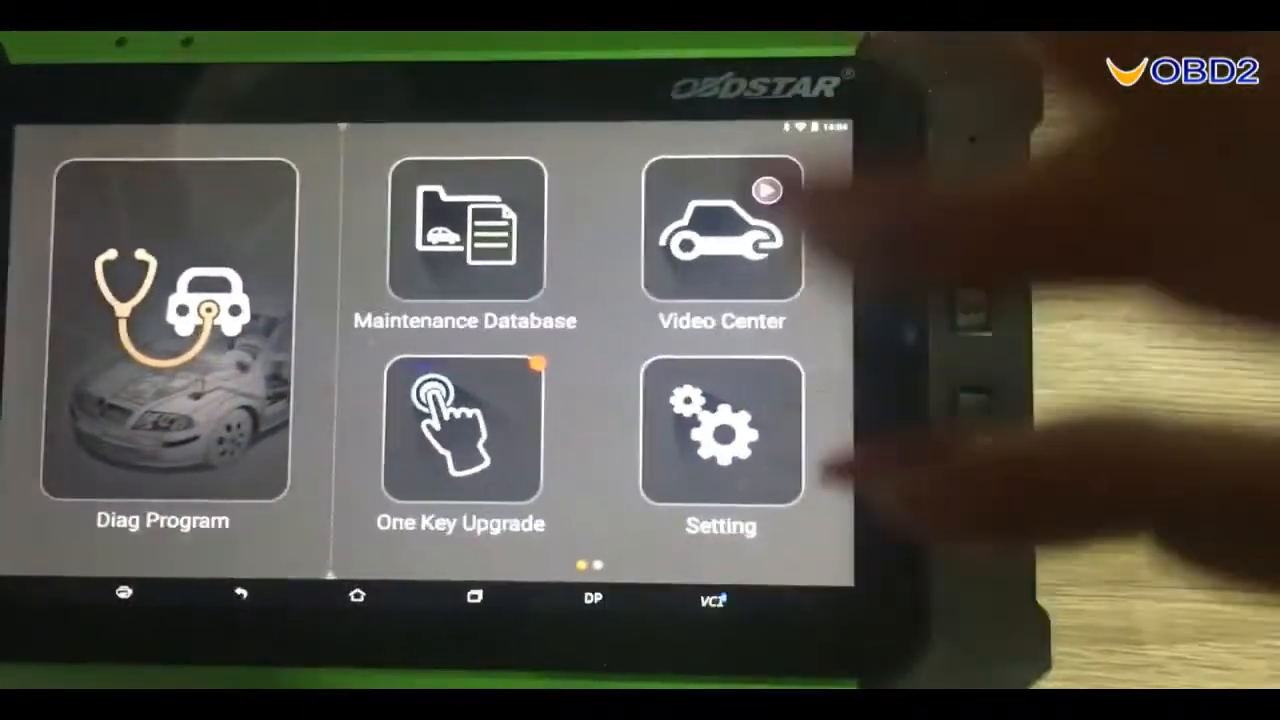
Step: Enter Diag Program and choose Citroen in the Cluster Calibrate brand grid
{"action": "left_click", "coordinate": [162, 350]}
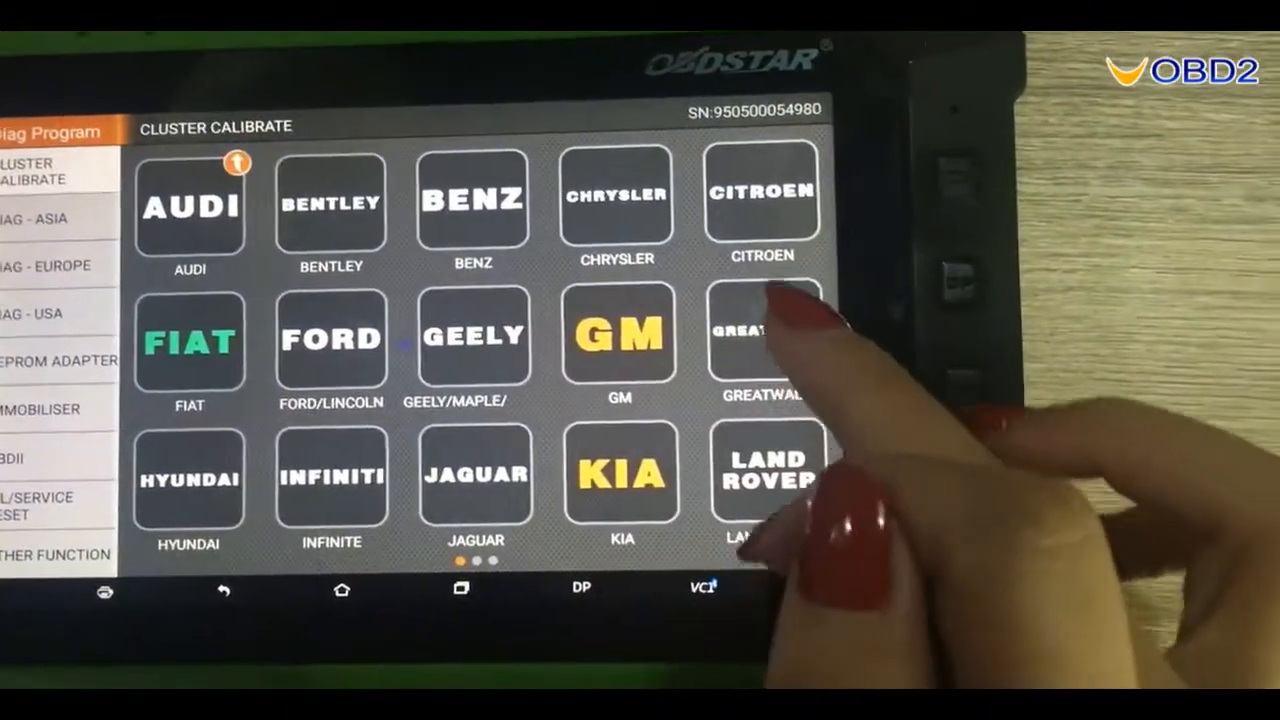
{"action": "left_click", "coordinate": [760, 196]}
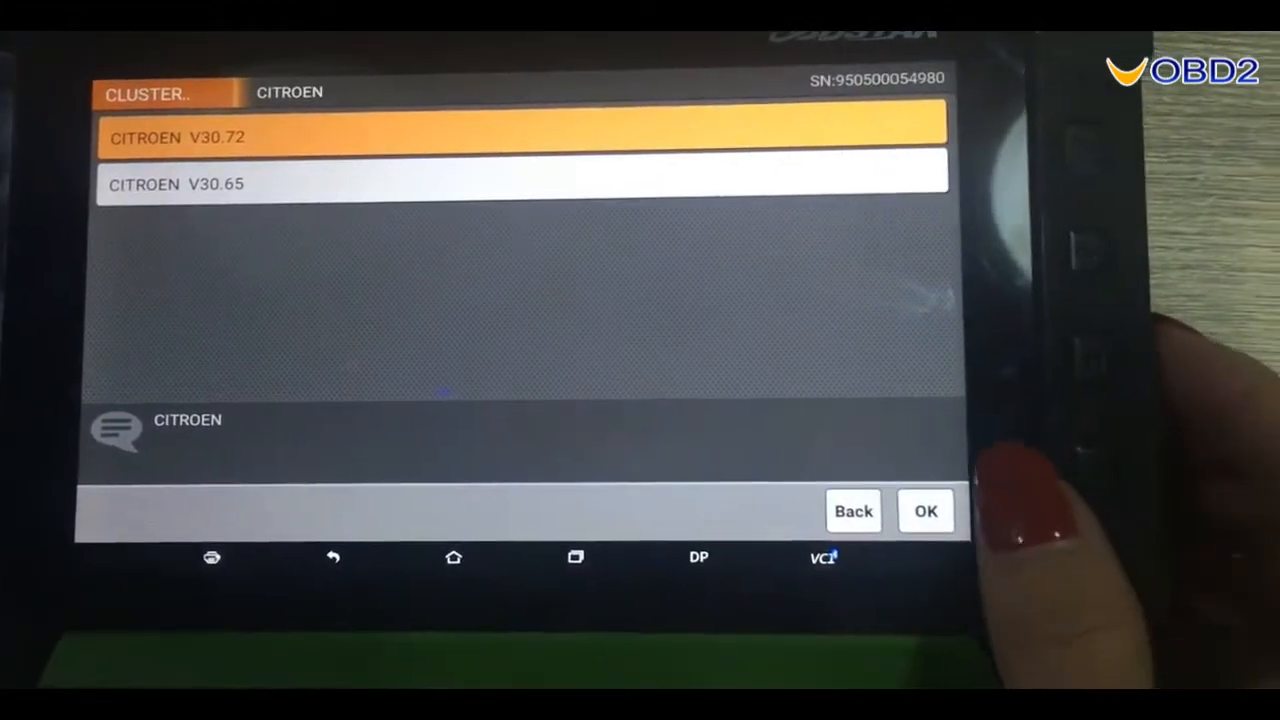
Step: Load Citroen V30.72 and go to manual selection of the BSI module type
{"action": "left_click", "coordinate": [924, 512]}
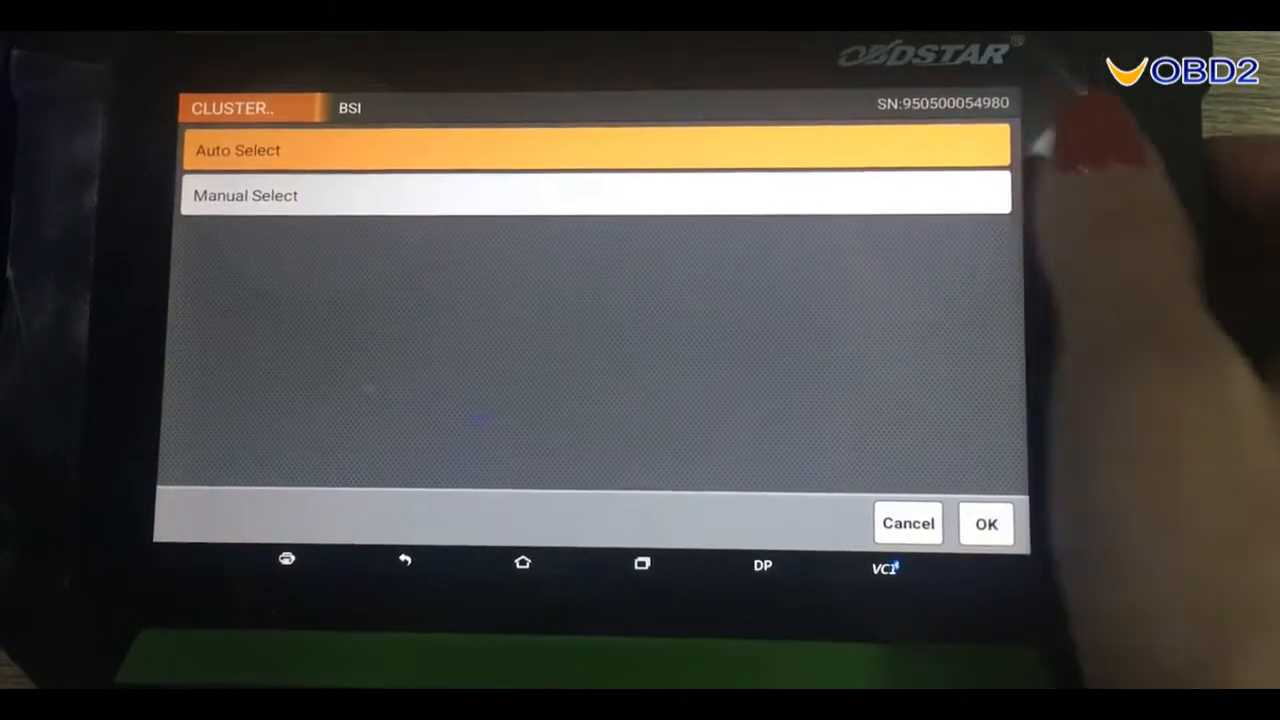
{"action": "left_click", "coordinate": [244, 196]}
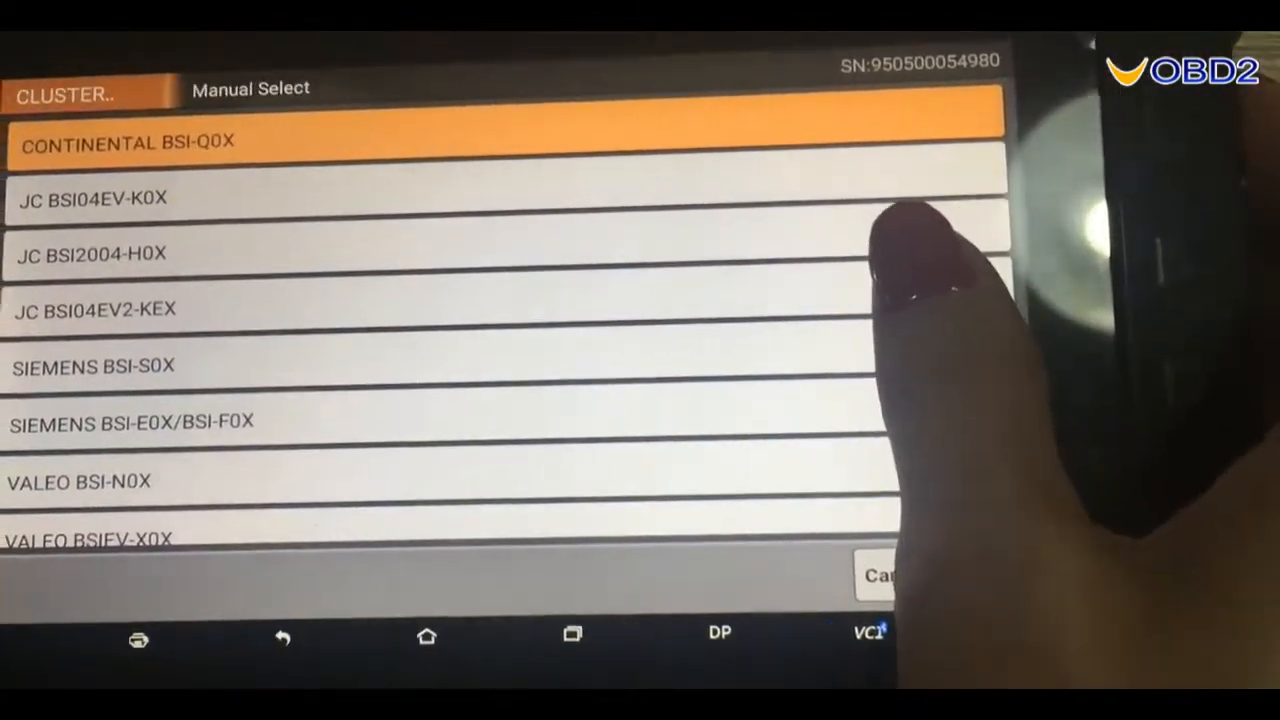
Step: Select the JC BSI04EV2-KEX module to reach its function menu
{"action": "left_click", "coordinate": [96, 310]}
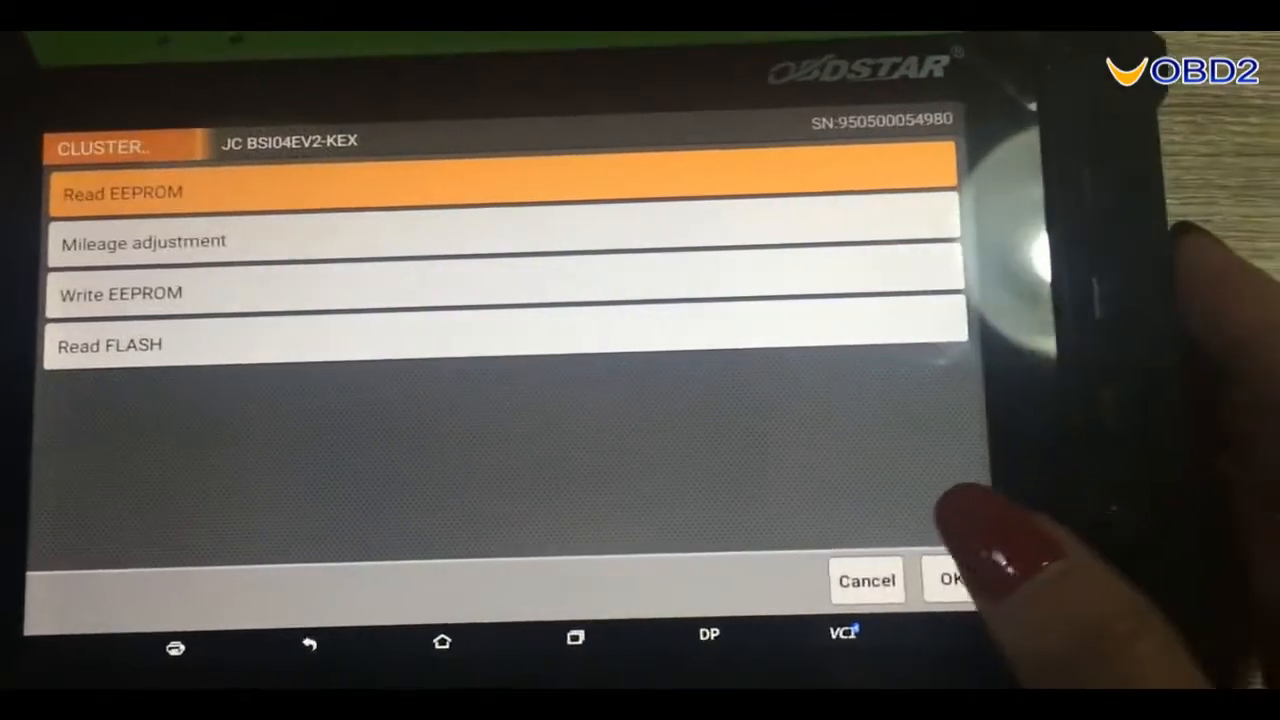
Step: Read the KEX EEPROM and save it as PSA_KEX_EEPROM_XXXX
{"action": "left_click", "coordinate": [950, 580]}
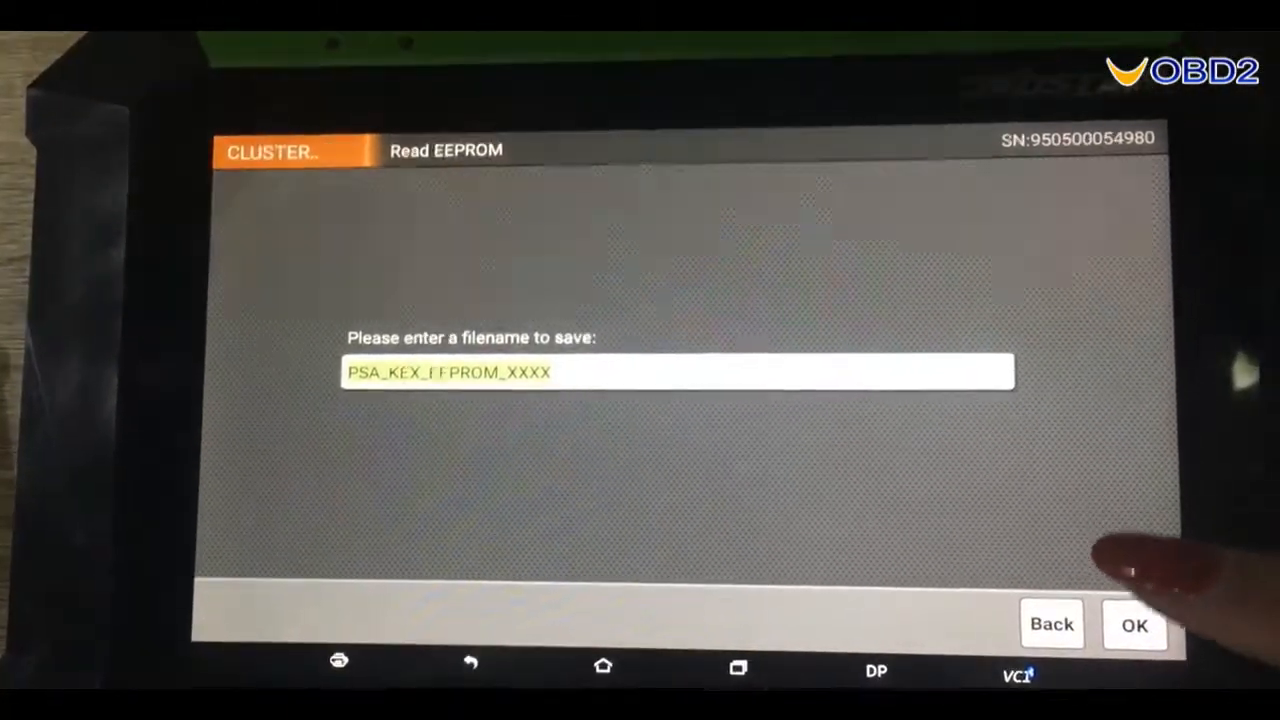
{"action": "left_click", "coordinate": [1134, 624]}
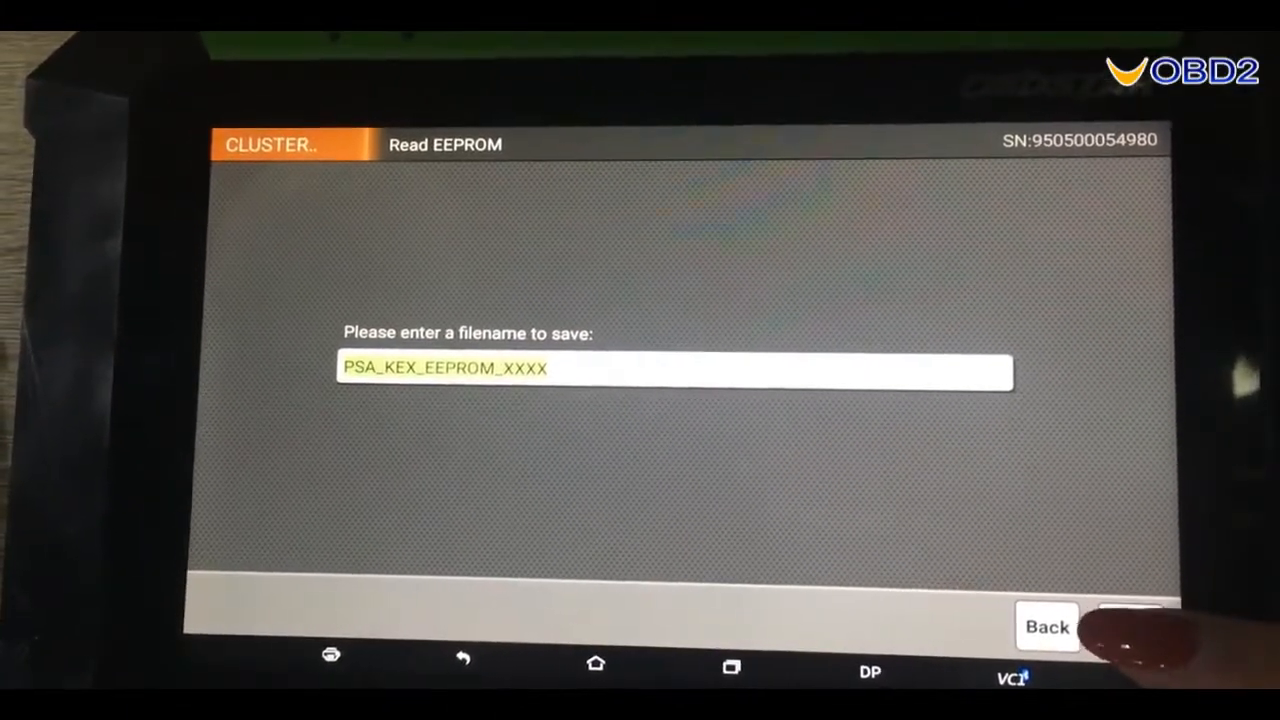
{"action": "left_click", "coordinate": [1130, 626]}
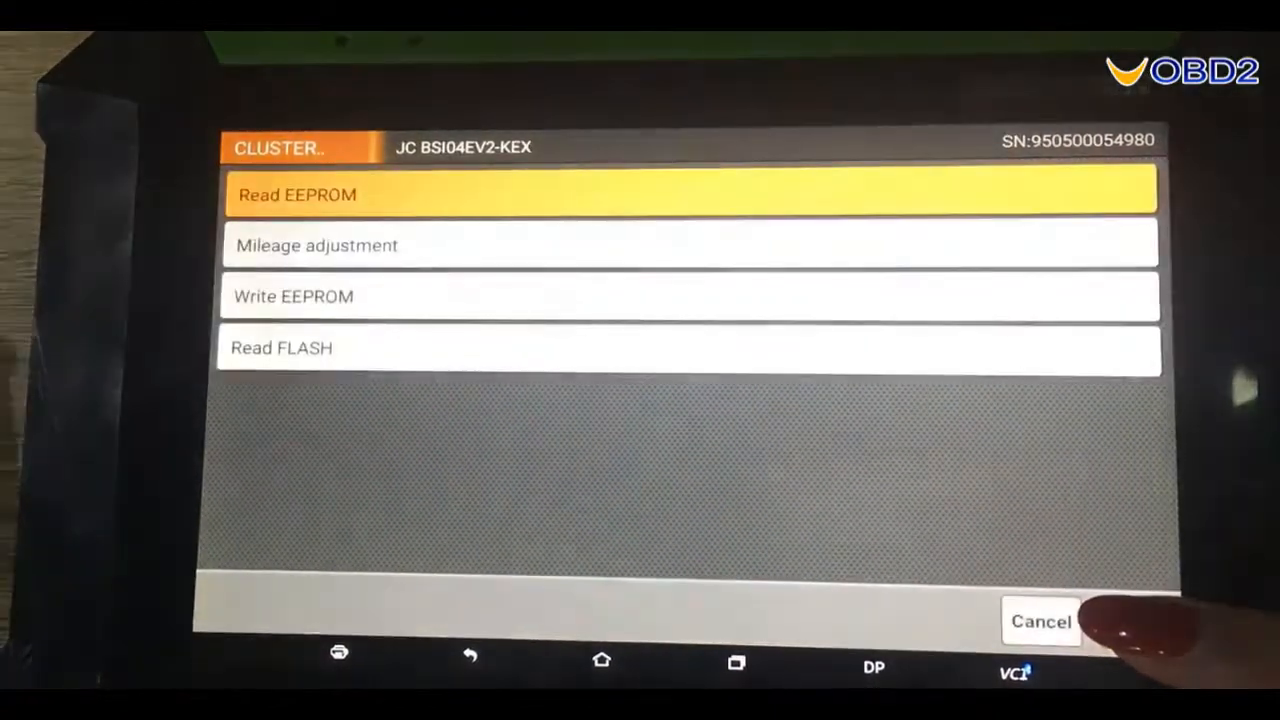
Step: Start mileage adjustment and confirm the current 3000 km reading
{"action": "left_click", "coordinate": [688, 194]}
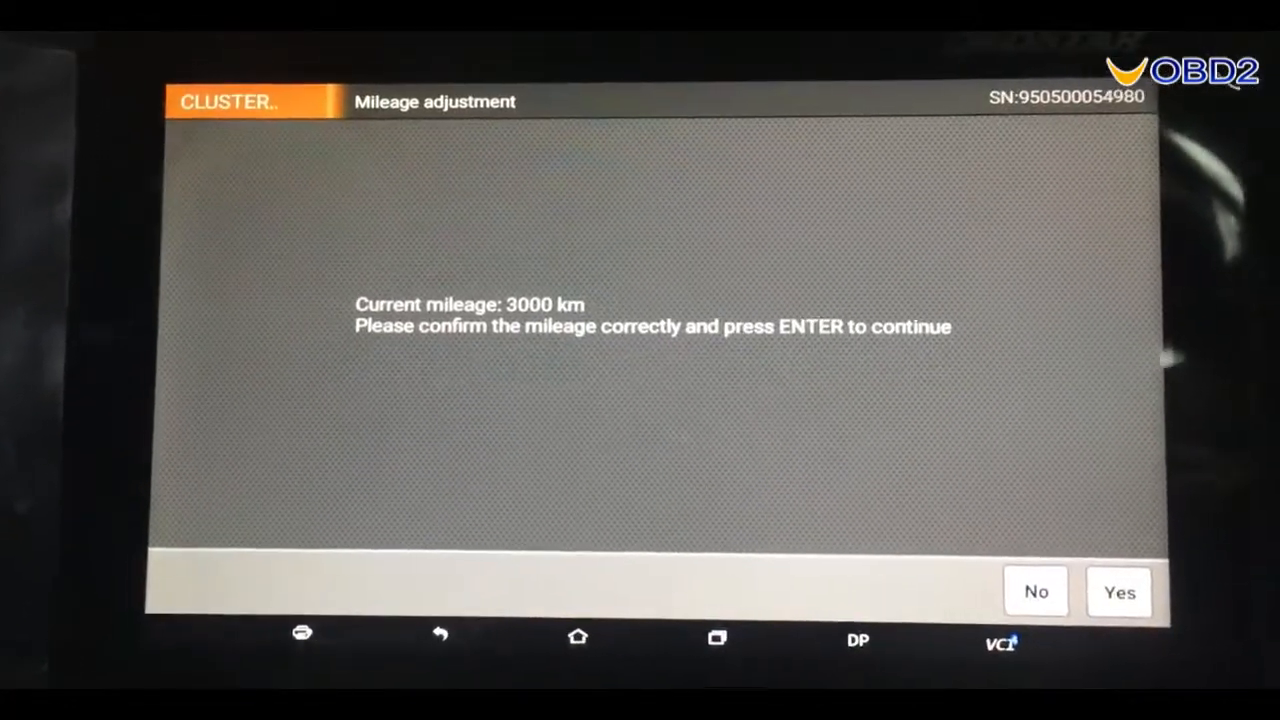
{"action": "left_click", "coordinate": [1118, 592]}
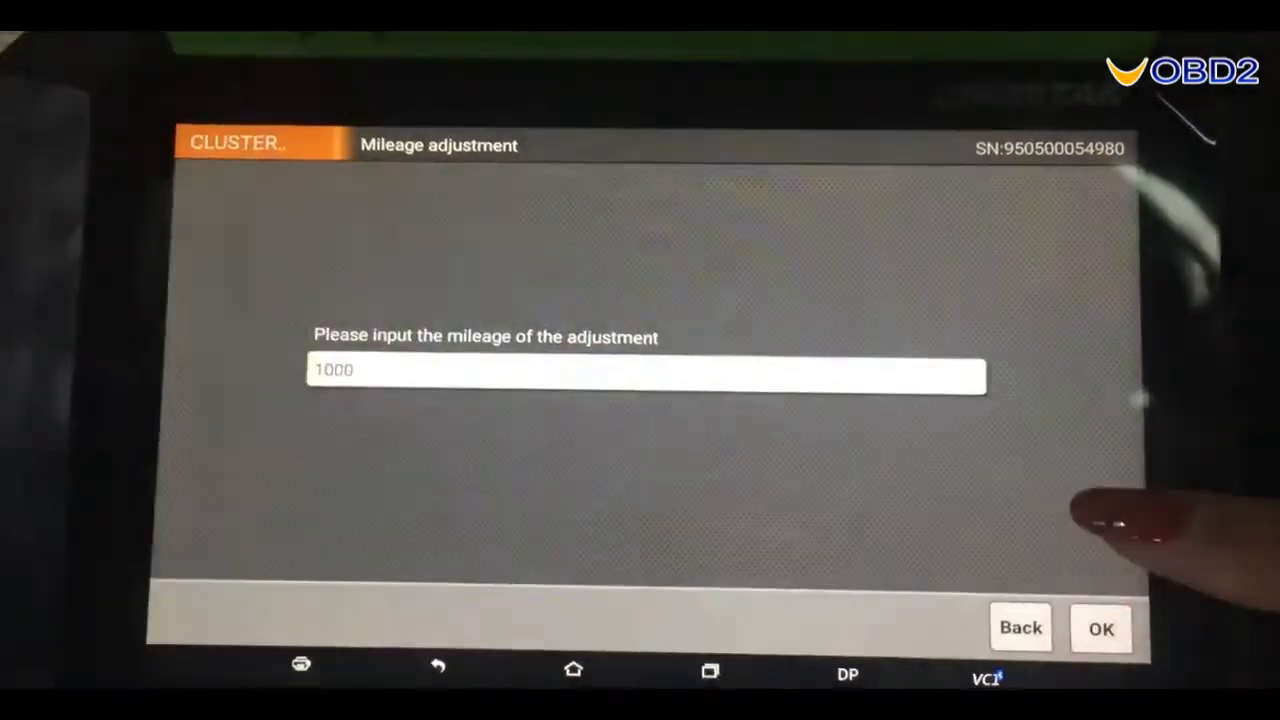
Step: Submit 1000 km as the new mileage and acknowledge the ignition-off prompt
{"action": "left_click", "coordinate": [1100, 628]}
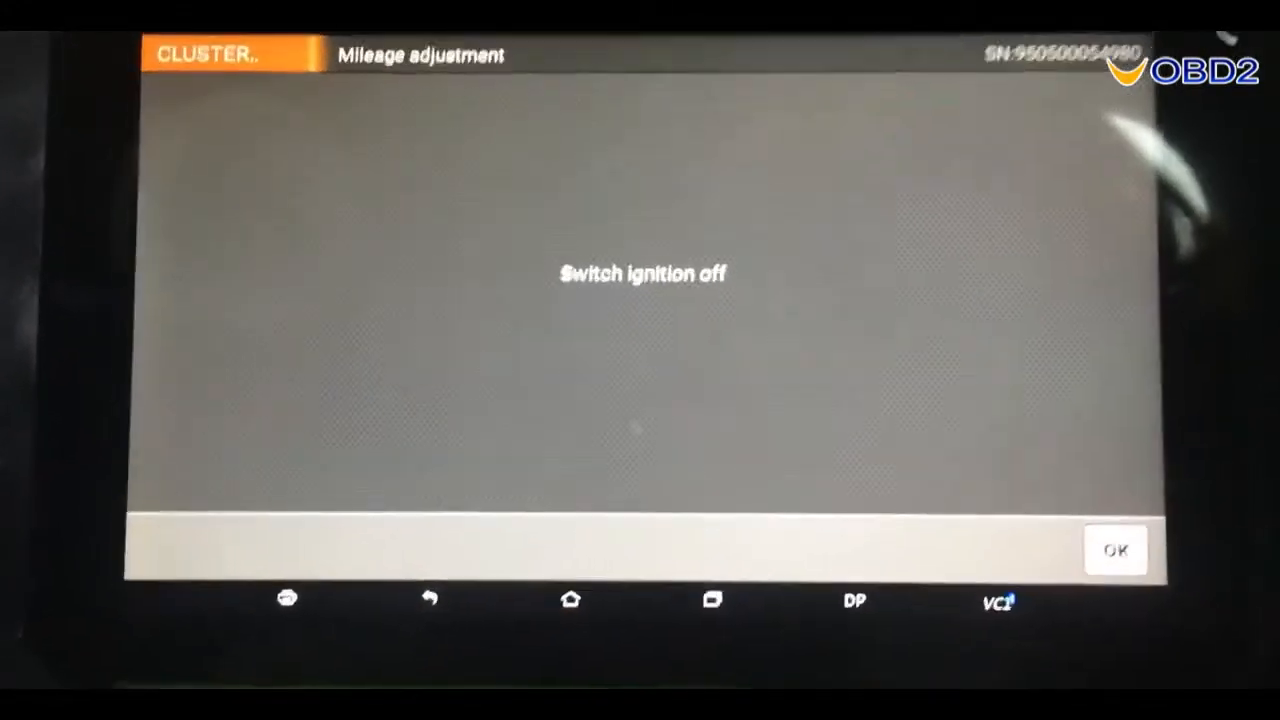
{"action": "left_click", "coordinate": [1114, 550]}
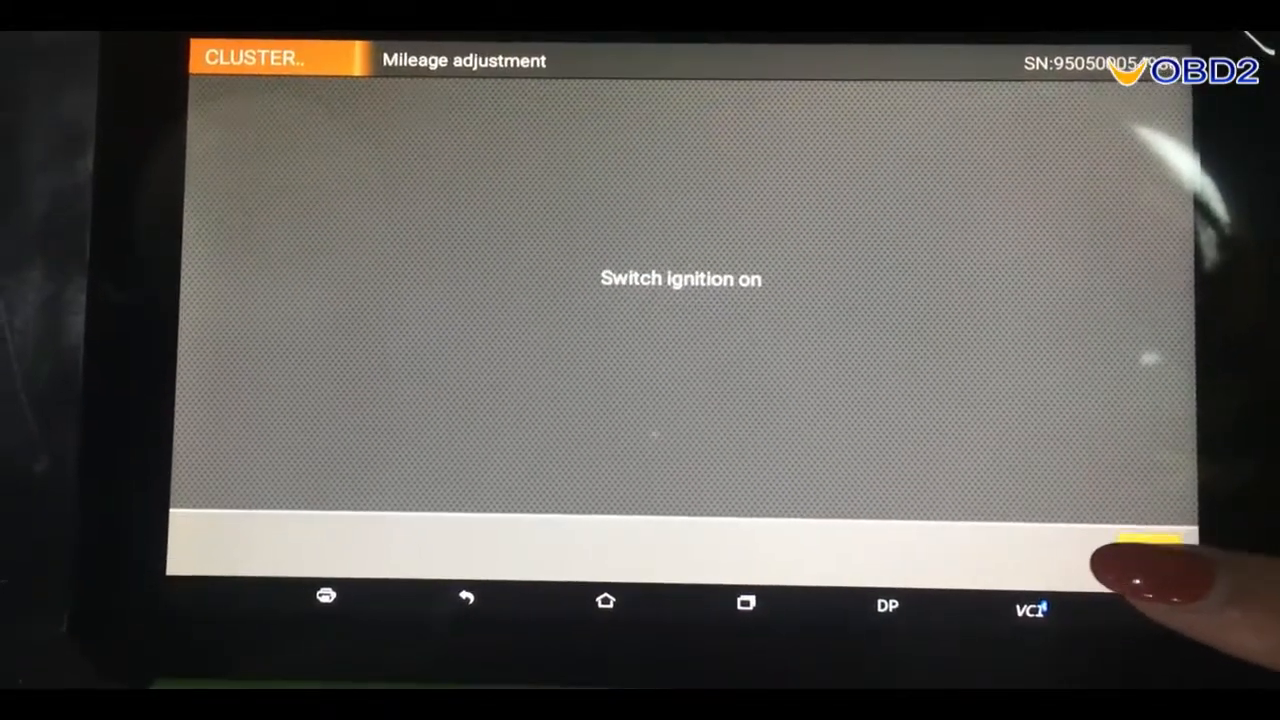